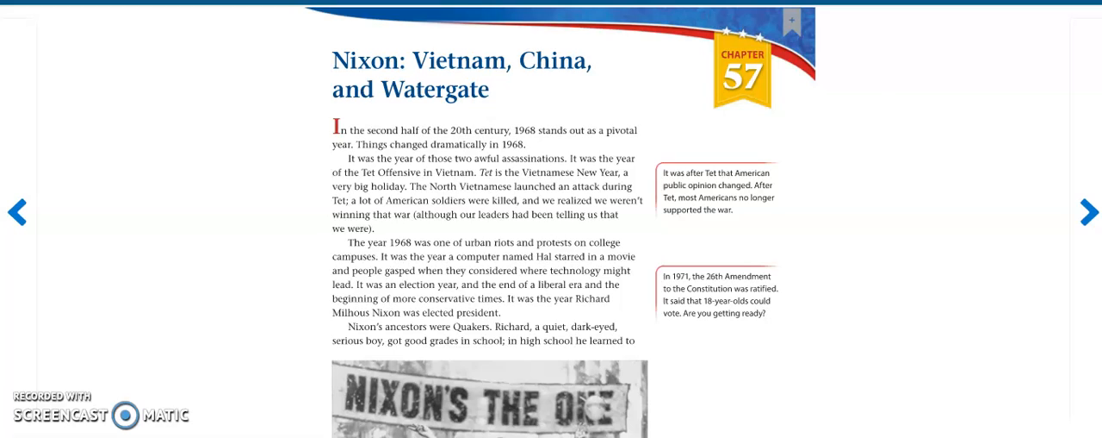
- Advance to the page with Nixon's China visit photo and his early political career
{"action": "left_click", "coordinate": [227, 353]}
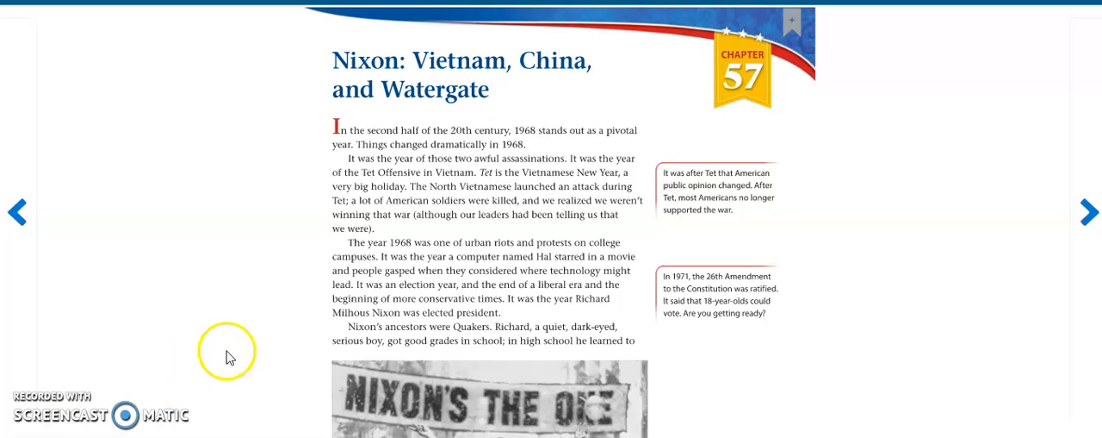
{"action": "mouse_move", "coordinate": [705, 324]}
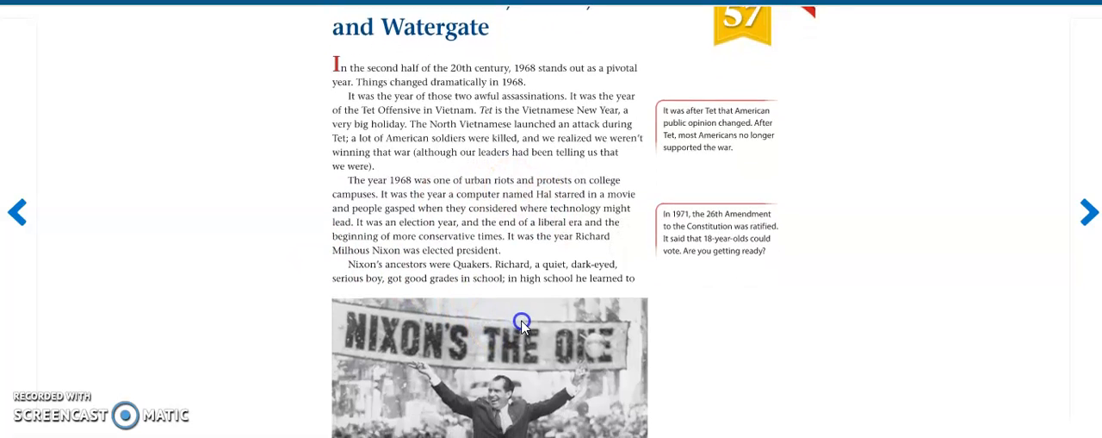
{"action": "scroll", "scroll_direction": "down", "scroll_amount": 3}
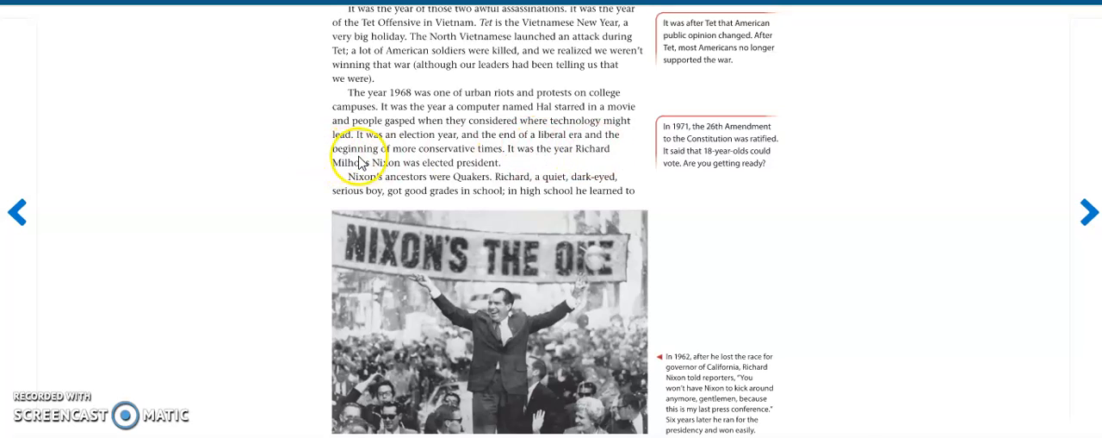
{"action": "mouse_move", "coordinate": [565, 168]}
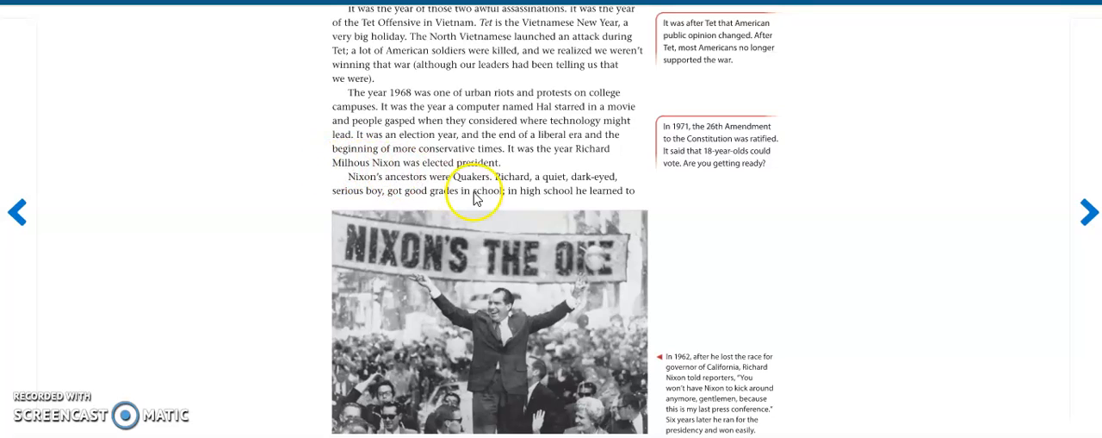
{"action": "mouse_move", "coordinate": [966, 212]}
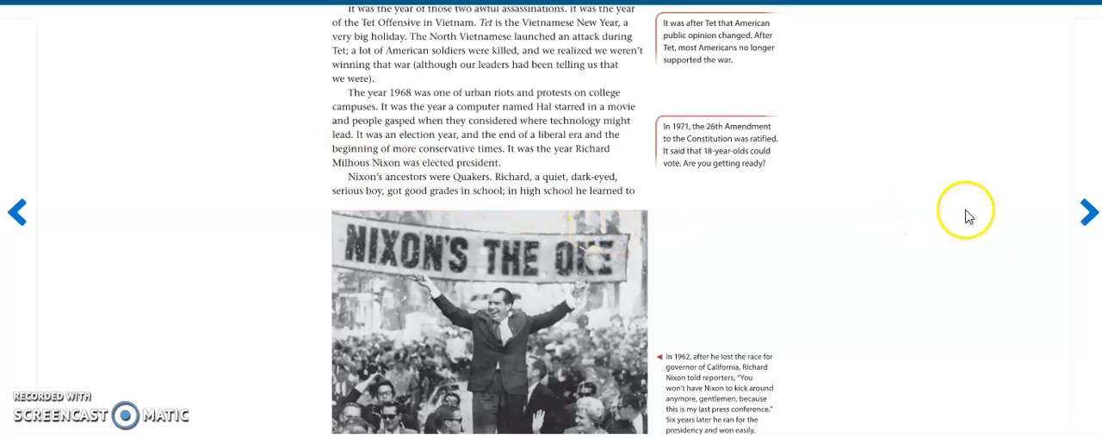
{"action": "mouse_move", "coordinate": [1089, 212]}
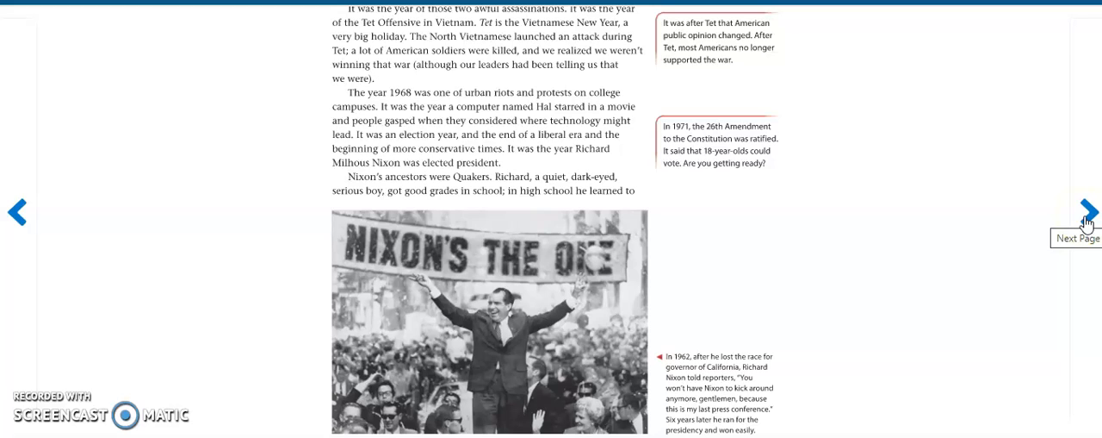
{"action": "left_click", "coordinate": [1088, 209]}
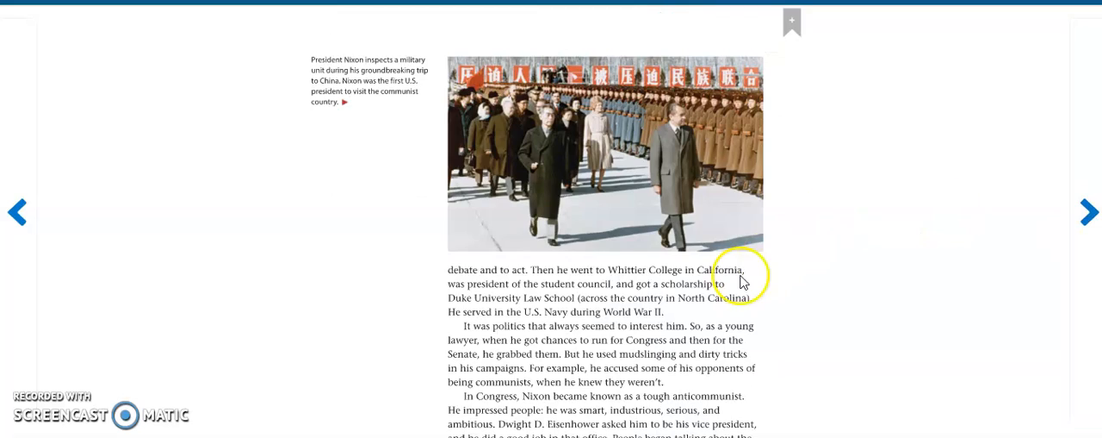
{"action": "scroll", "scroll_direction": "down", "scroll_amount": 3}
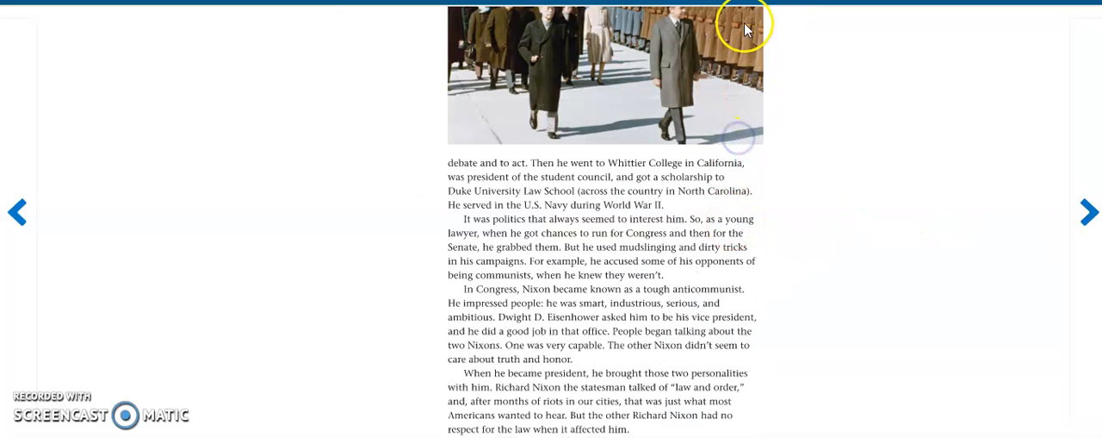
{"action": "mouse_move", "coordinate": [489, 200]}
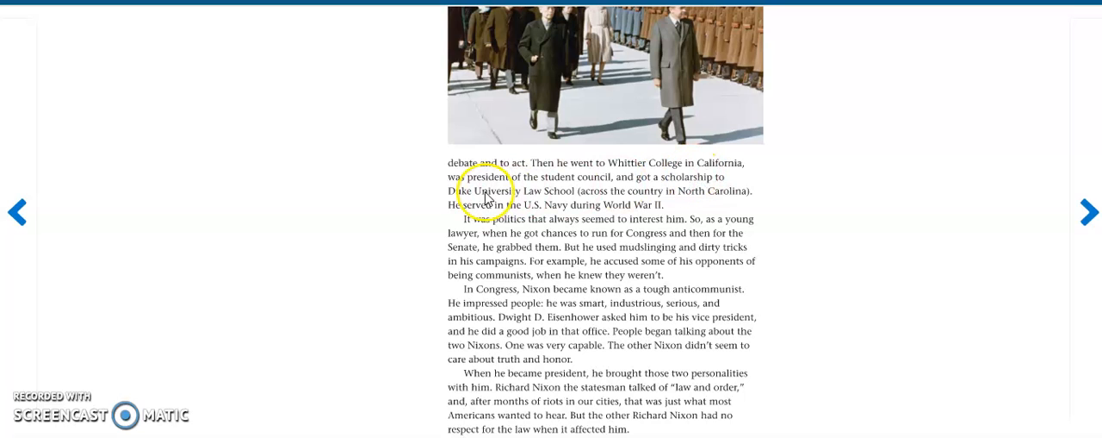
{"action": "mouse_move", "coordinate": [614, 187]}
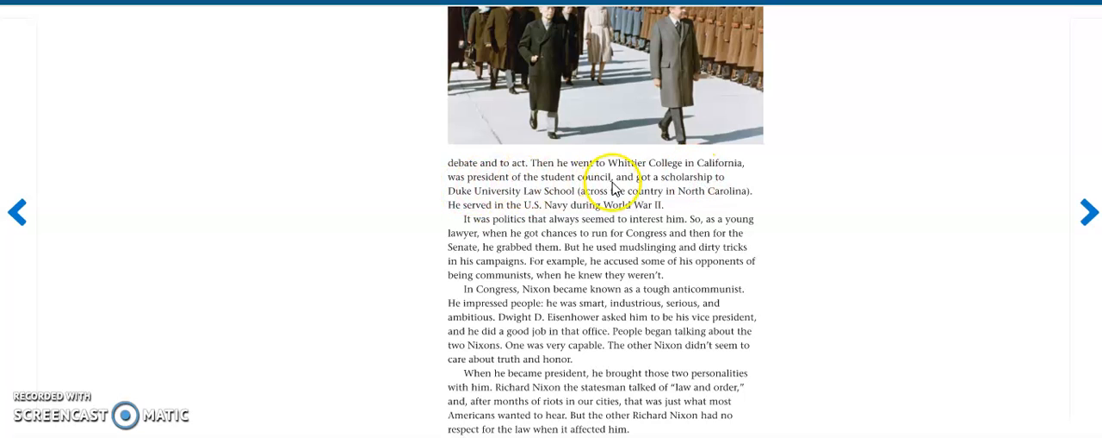
{"action": "mouse_move", "coordinate": [875, 193]}
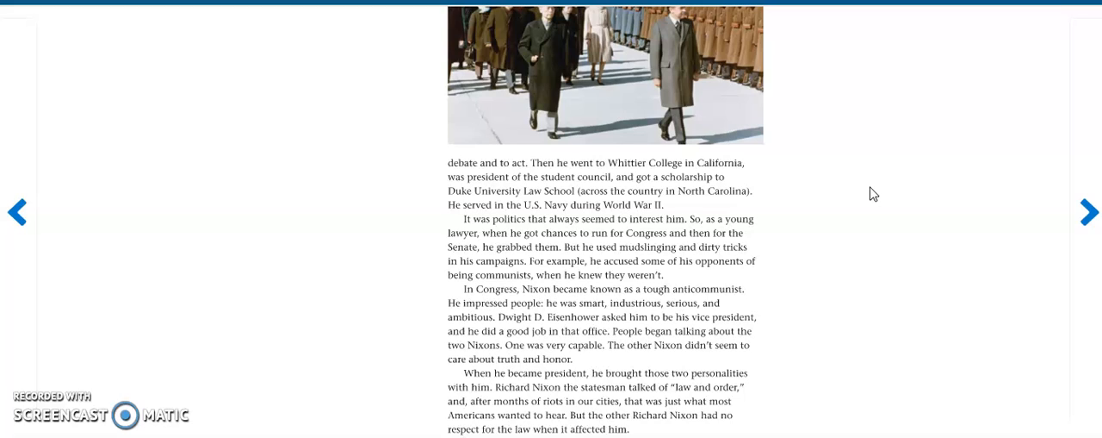
{"action": "scroll", "scroll_direction": "down", "scroll_amount": 3}
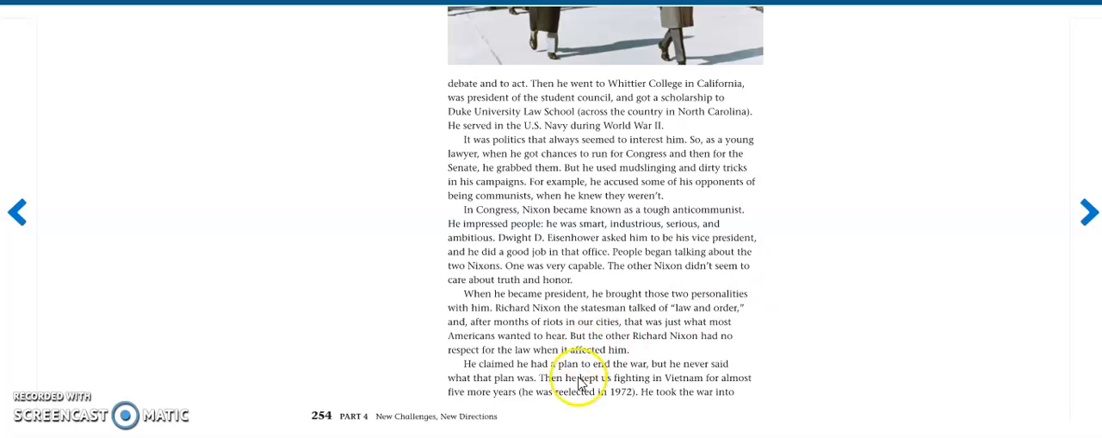
{"action": "mouse_move", "coordinate": [810, 390]}
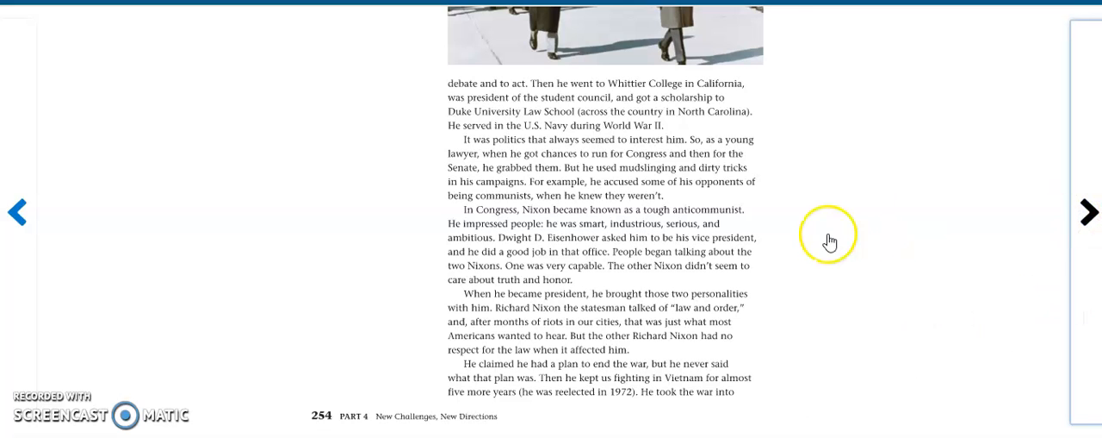
- Show page 255 with the United States Involvement in Vietnam timeline and bombing text
{"action": "left_click", "coordinate": [1089, 212]}
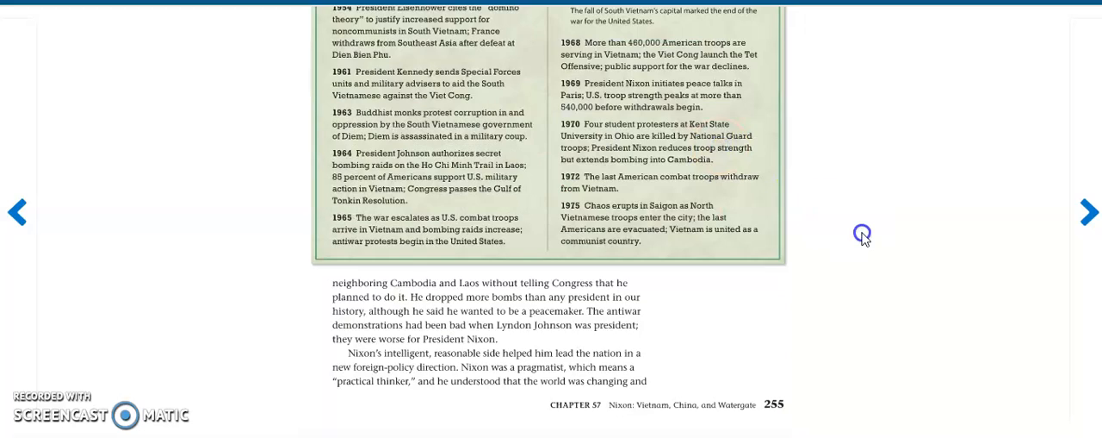
{"action": "mouse_move", "coordinate": [322, 303]}
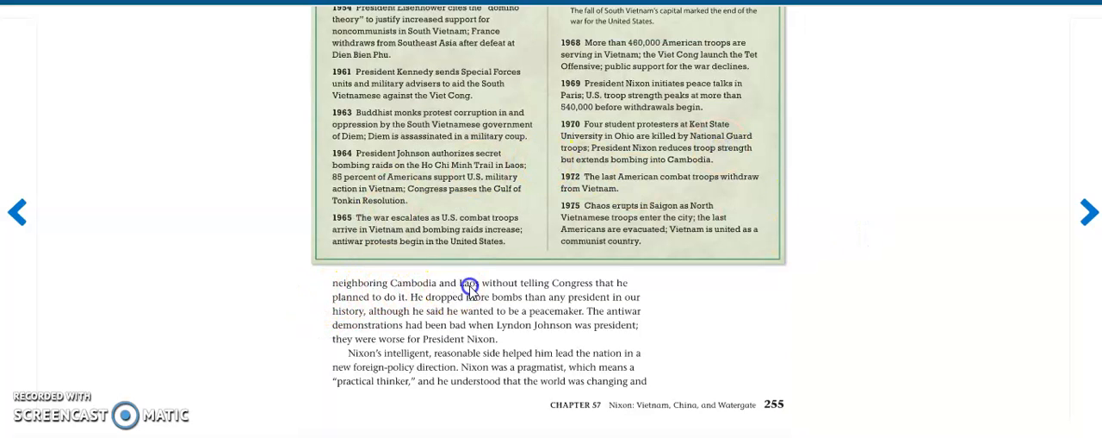
{"action": "mouse_move", "coordinate": [565, 265]}
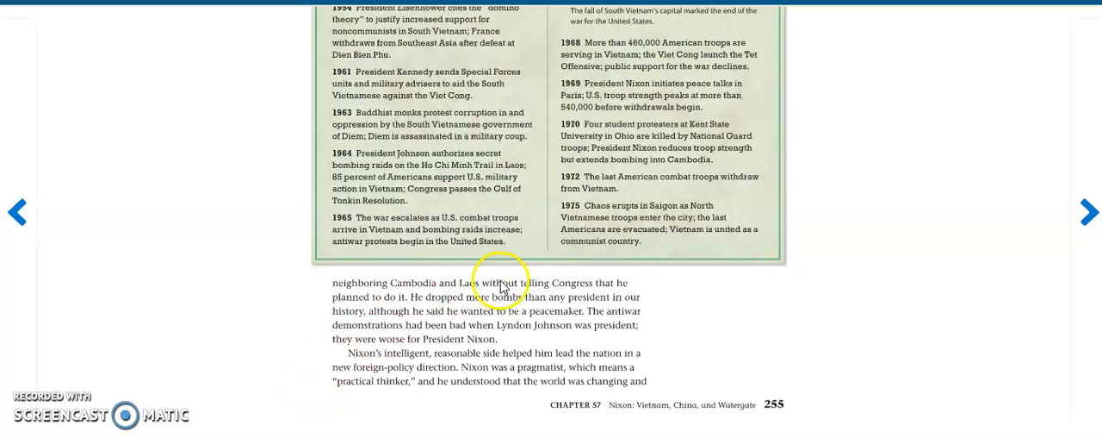
{"action": "mouse_move", "coordinate": [353, 327]}
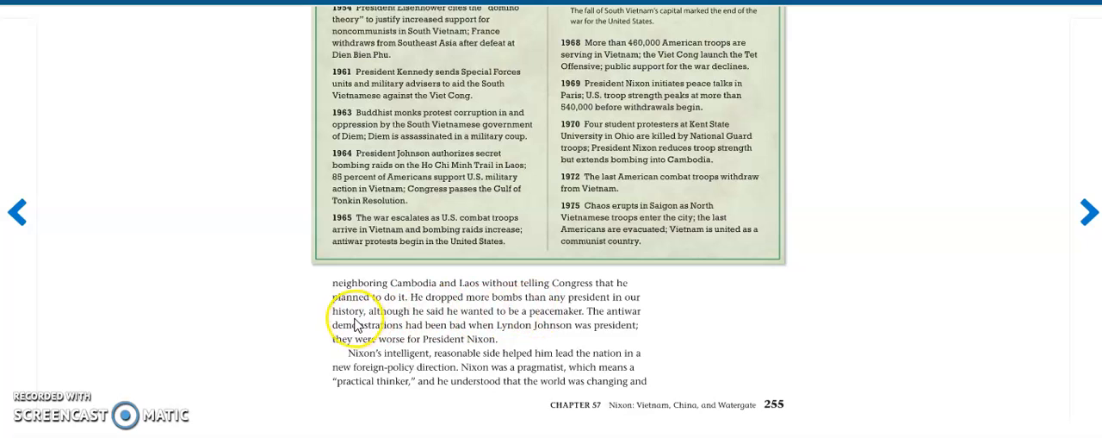
{"action": "mouse_move", "coordinate": [553, 325]}
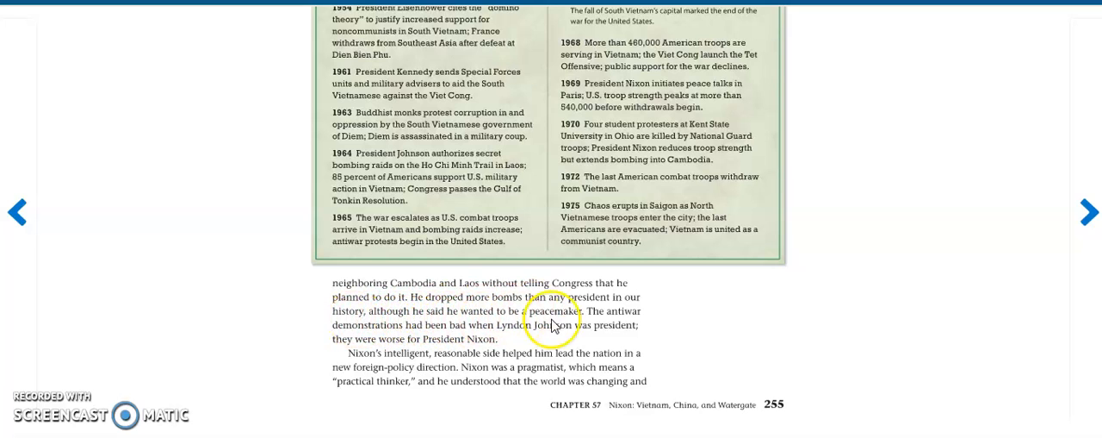
{"action": "mouse_move", "coordinate": [198, 365]}
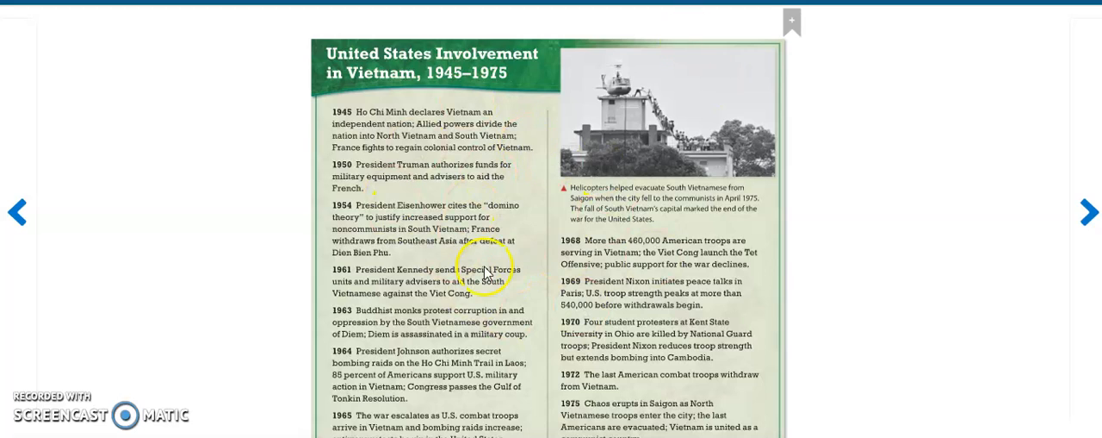
{"action": "scroll", "scroll_direction": "down", "scroll_amount": 3}
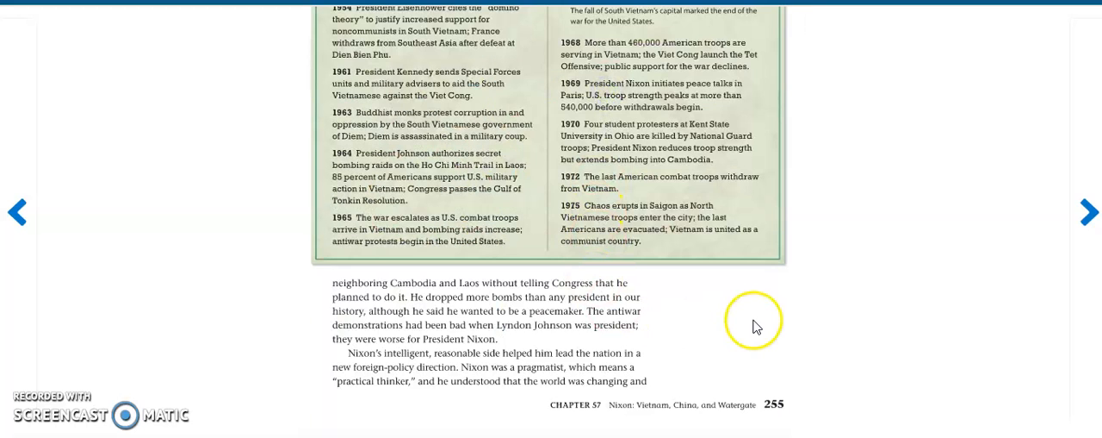
{"action": "mouse_move", "coordinate": [858, 317]}
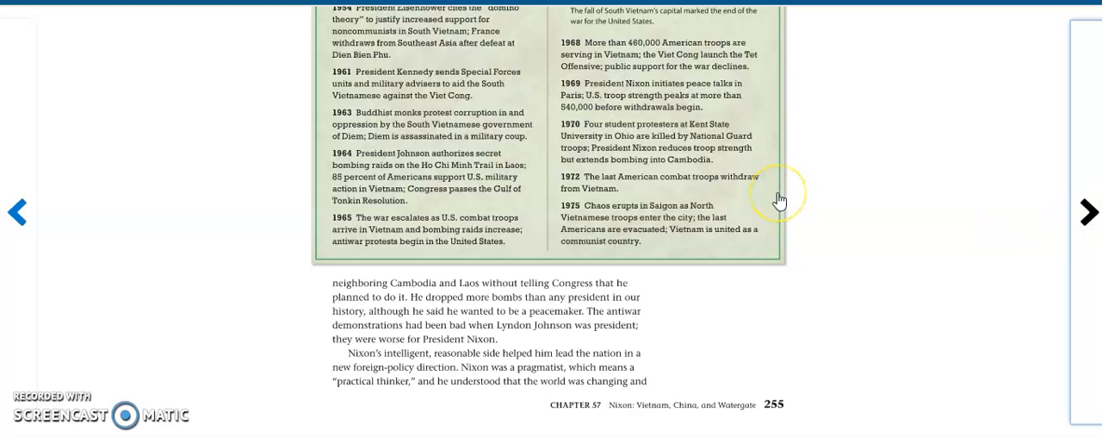
- Move to the Watergate page and bring the Washington Post reporters photo into view
{"action": "left_click", "coordinate": [1089, 210]}
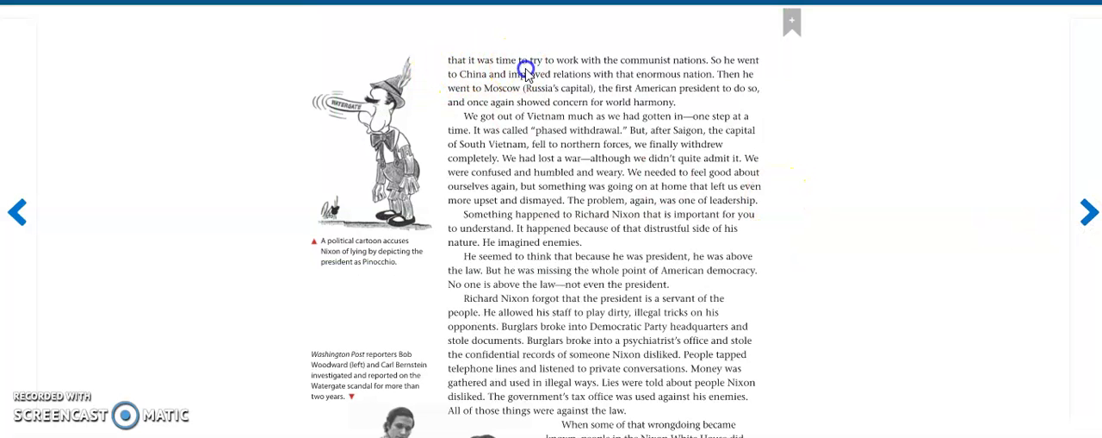
{"action": "scroll", "scroll_direction": "down", "scroll_amount": 3}
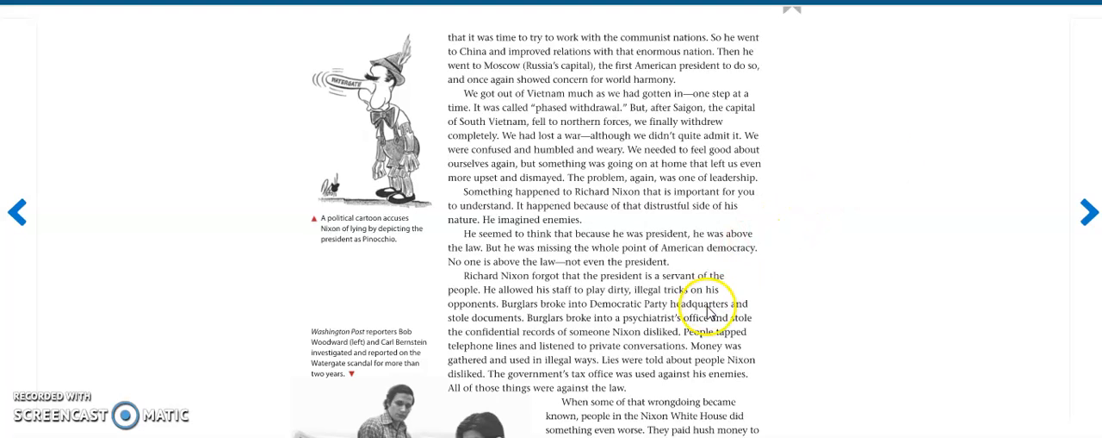
{"action": "scroll", "scroll_direction": "down", "scroll_amount": 3}
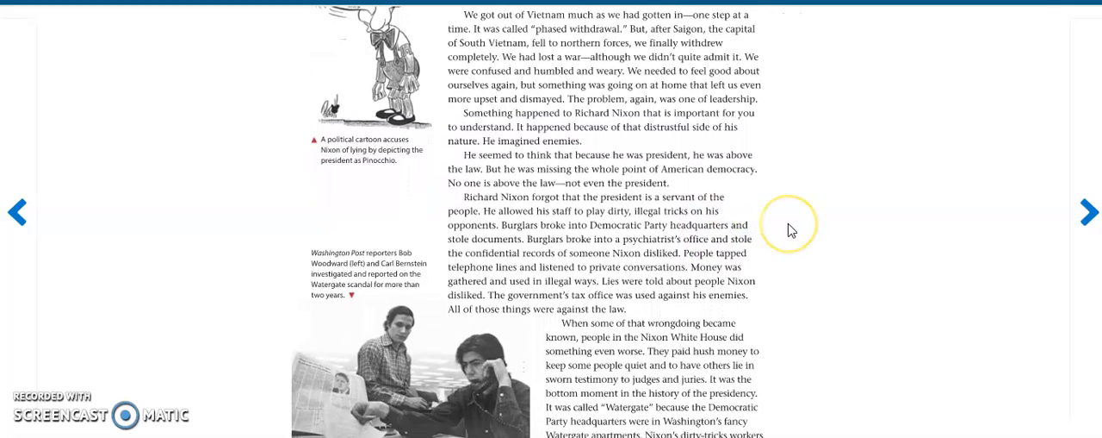
{"action": "mouse_move", "coordinate": [791, 231]}
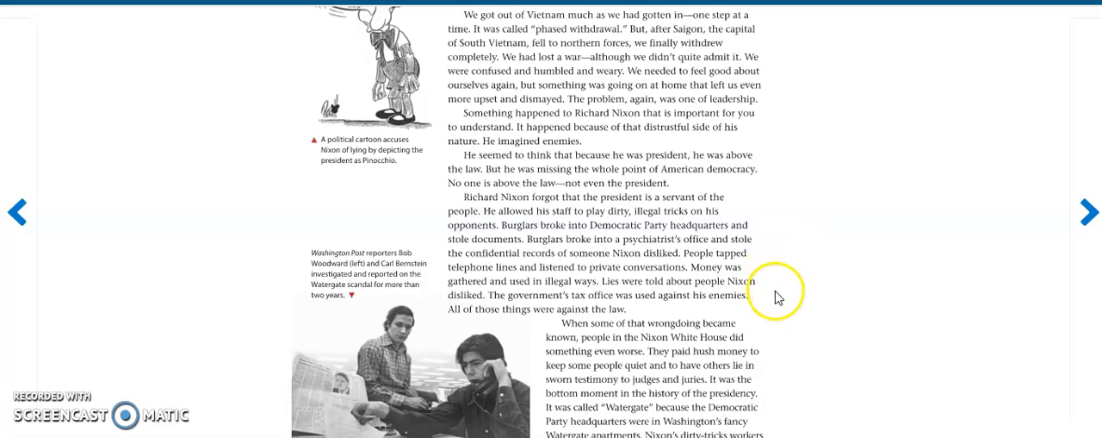
- Reveal the bottom of page 256 about the White House hush money and burglars
{"action": "scroll", "scroll_direction": "down", "scroll_amount": 3}
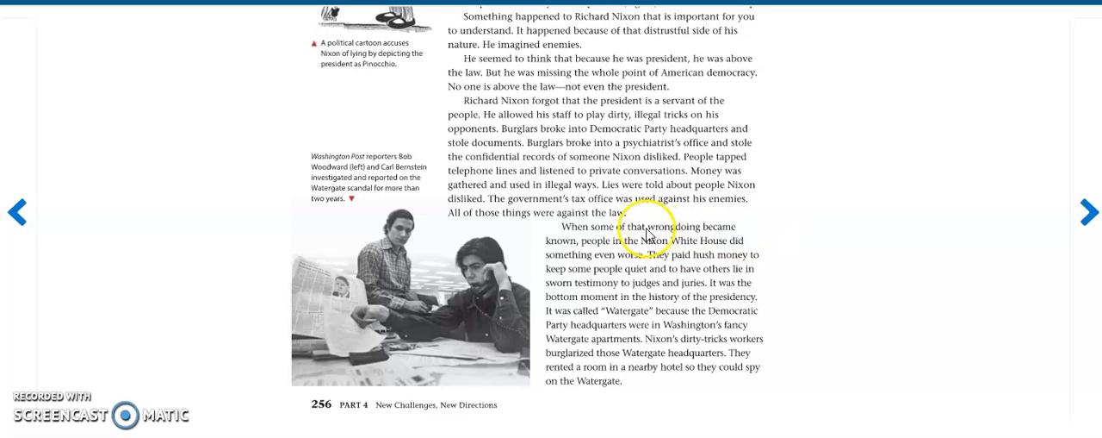
{"action": "mouse_move", "coordinate": [853, 252]}
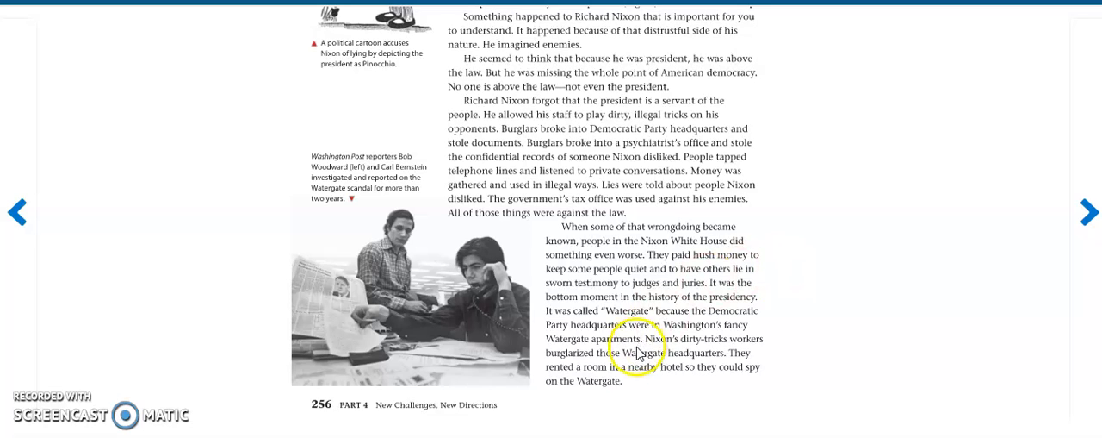
{"action": "mouse_move", "coordinate": [825, 362]}
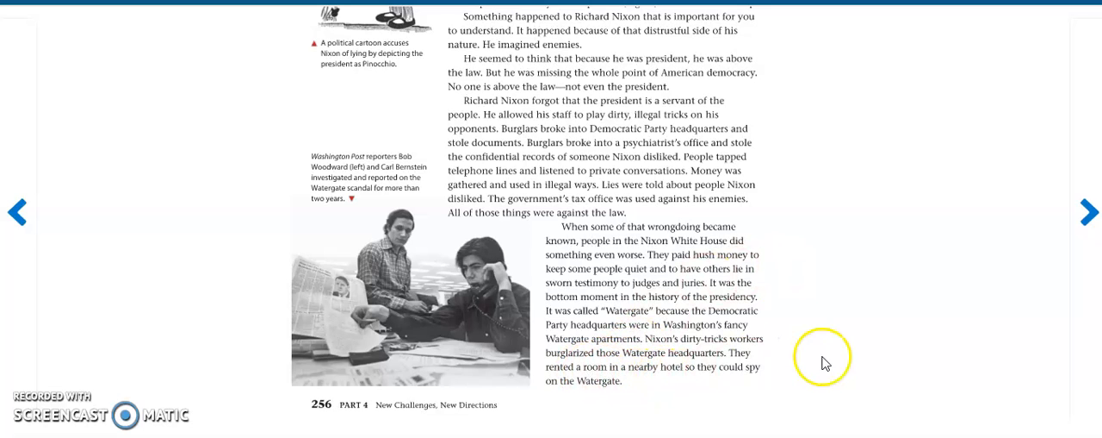
{"action": "mouse_move", "coordinate": [1079, 210]}
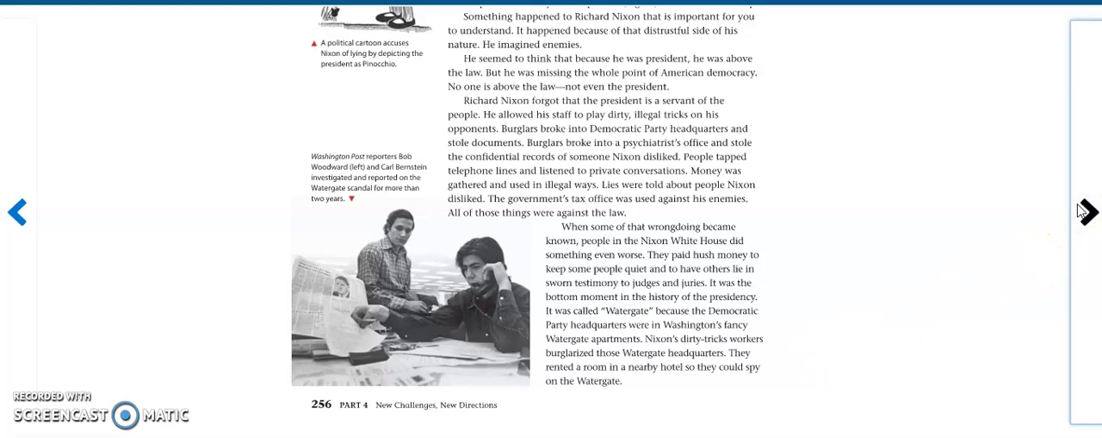
- Show page 257 down to its end about Nixon's impeachment and resignation
{"action": "left_click", "coordinate": [1087, 212]}
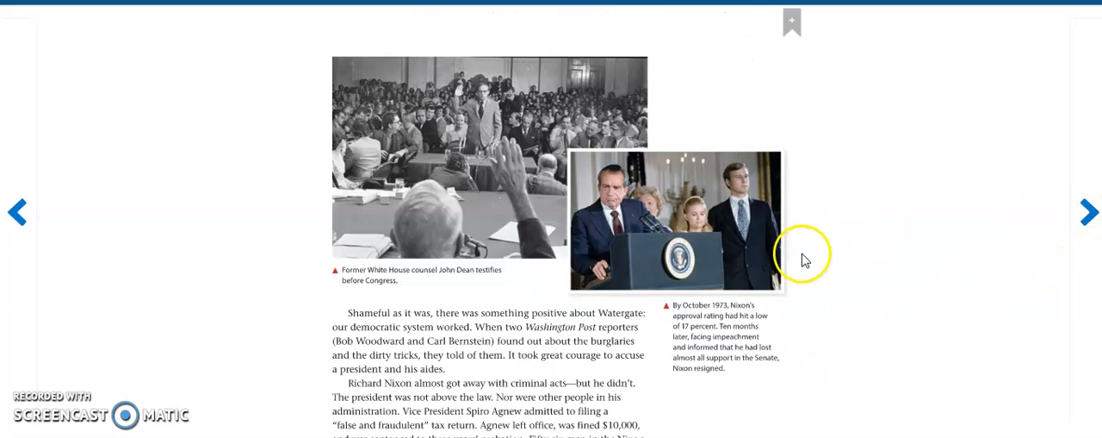
{"action": "scroll", "scroll_direction": "down", "scroll_amount": 3}
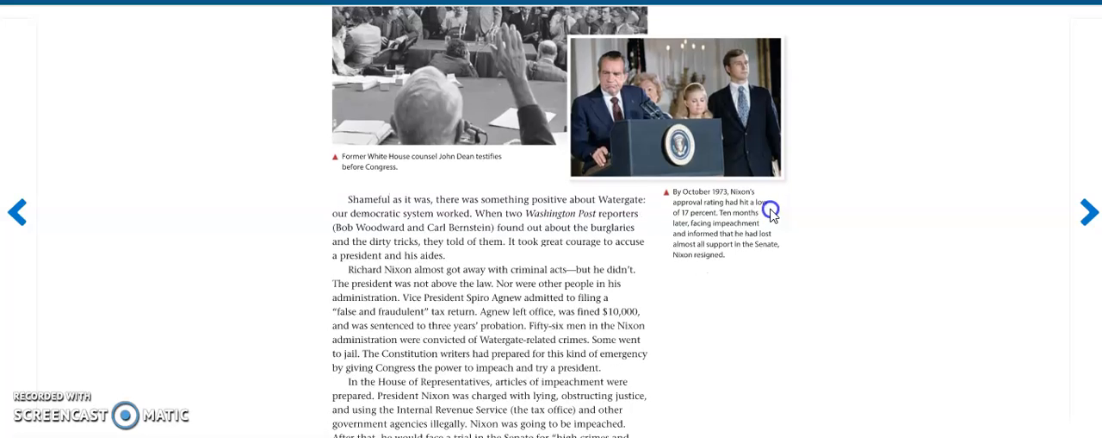
{"action": "scroll", "scroll_direction": "down", "scroll_amount": 3}
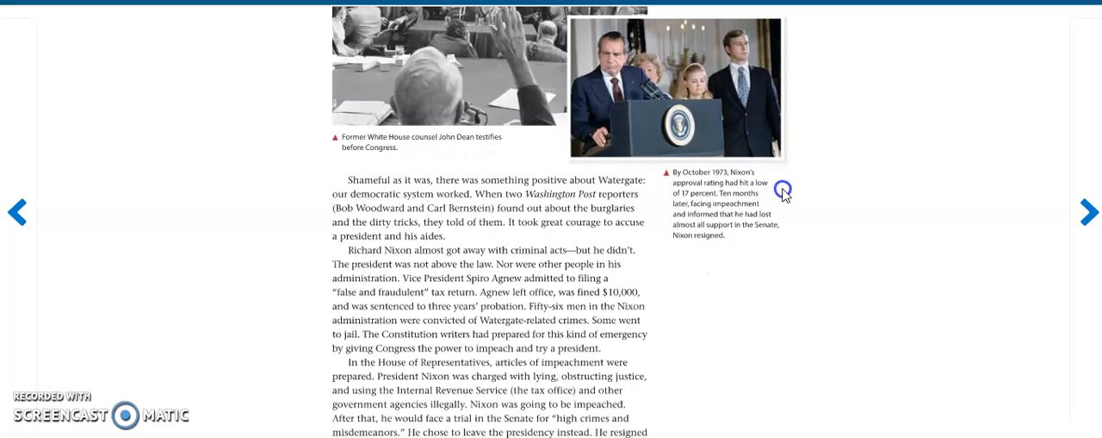
{"action": "scroll", "scroll_direction": "down", "scroll_amount": 3}
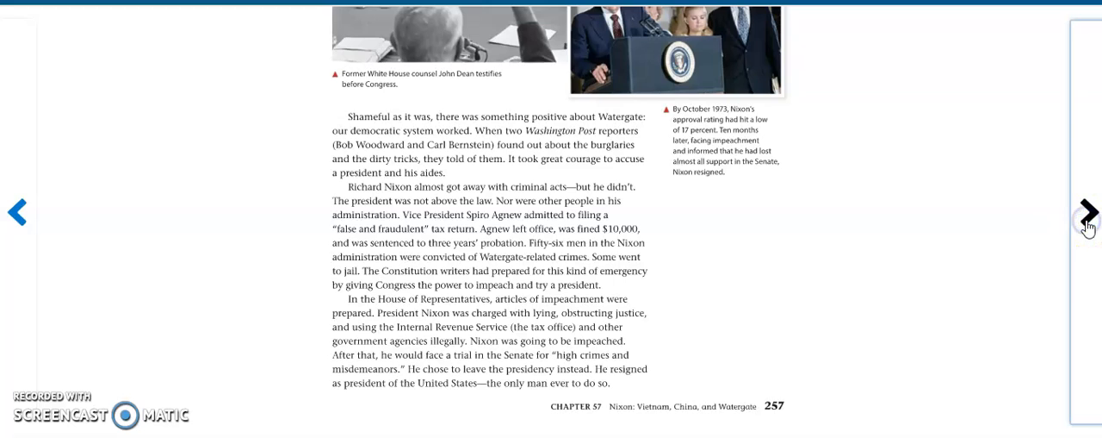
- Page past the Mercury, Gemini, and Apollo feature to page 259 on Apollo 11
{"action": "left_click", "coordinate": [1089, 210]}
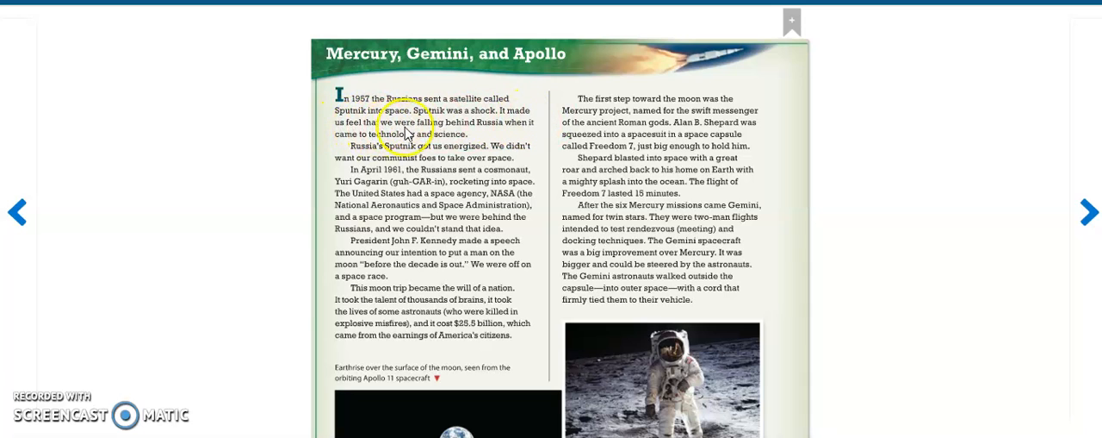
{"action": "mouse_move", "coordinate": [530, 138]}
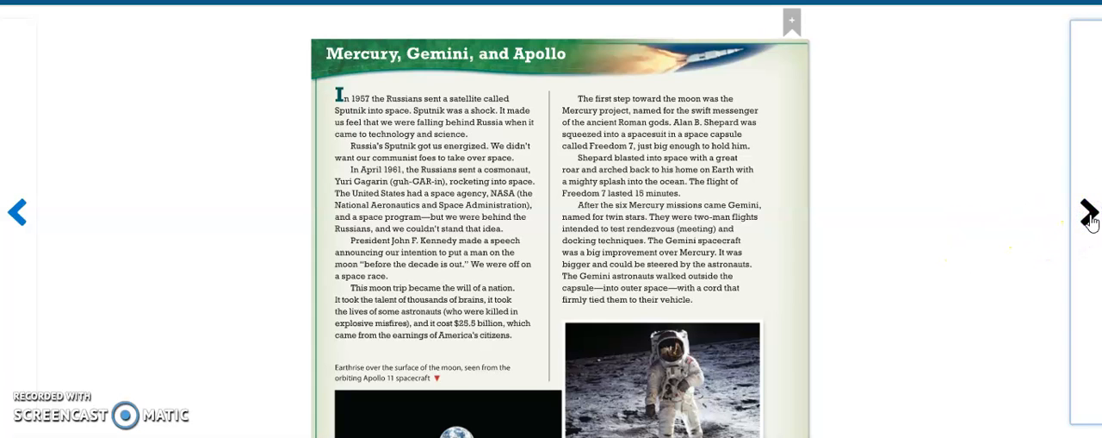
{"action": "left_click", "coordinate": [1089, 210]}
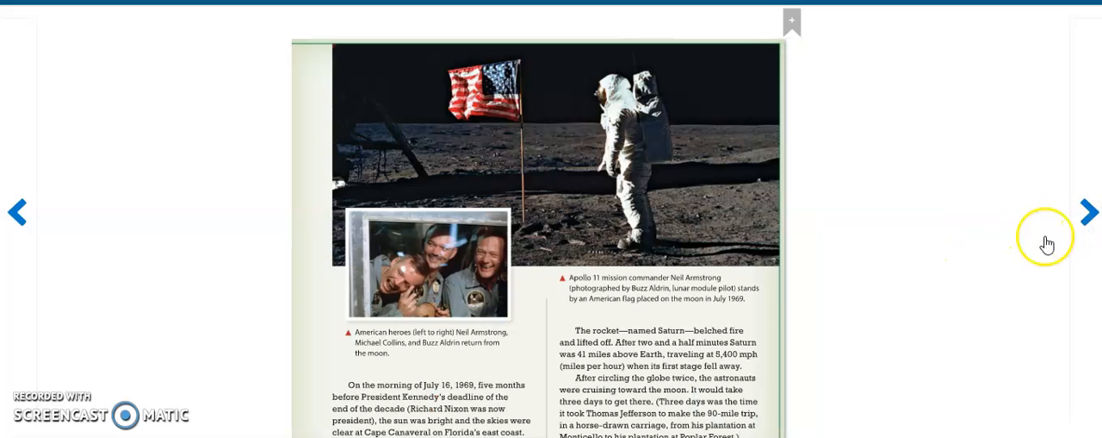
{"action": "scroll", "scroll_direction": "down", "scroll_amount": 3}
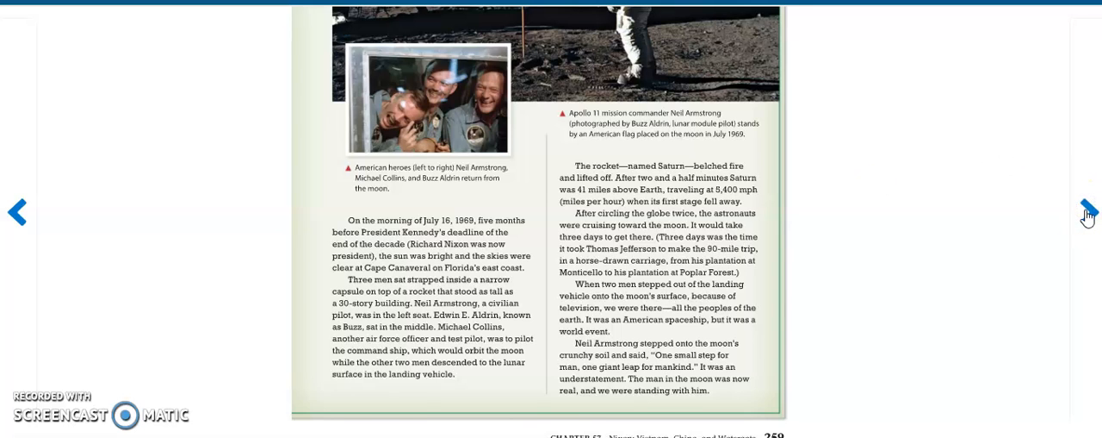
- Reach the Chapter 58 opening on Gerald Ford, then return to page 255's Vietnam timeline
{"action": "left_click", "coordinate": [1089, 210]}
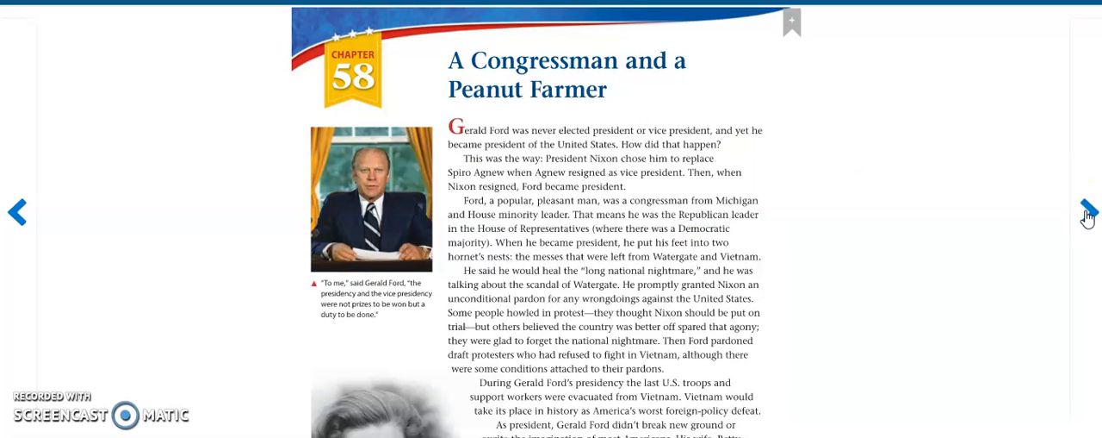
{"action": "mouse_move", "coordinate": [208, 152]}
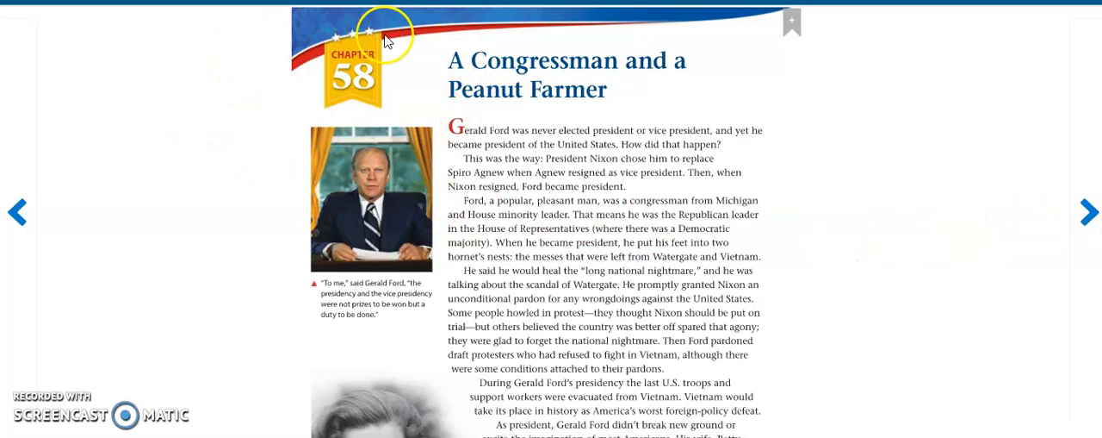
{"action": "mouse_move", "coordinate": [16, 206]}
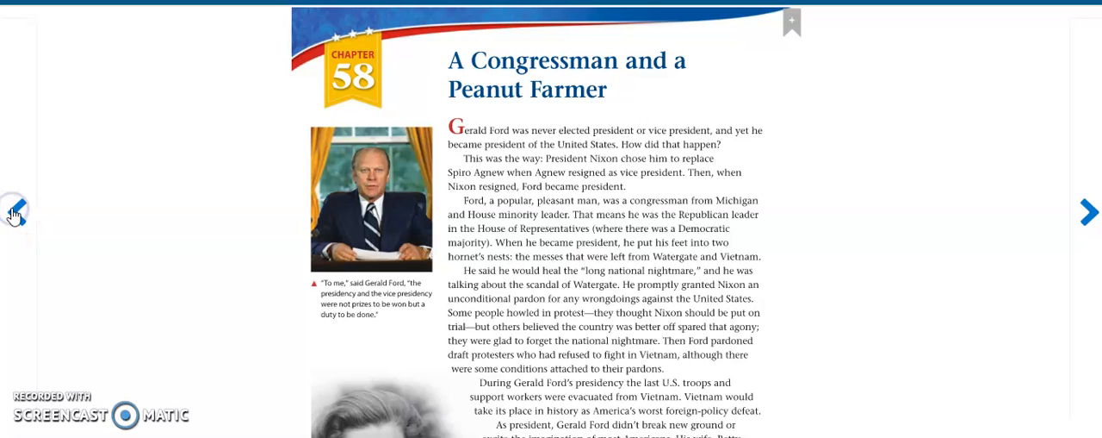
{"action": "mouse_move", "coordinate": [198, 214]}
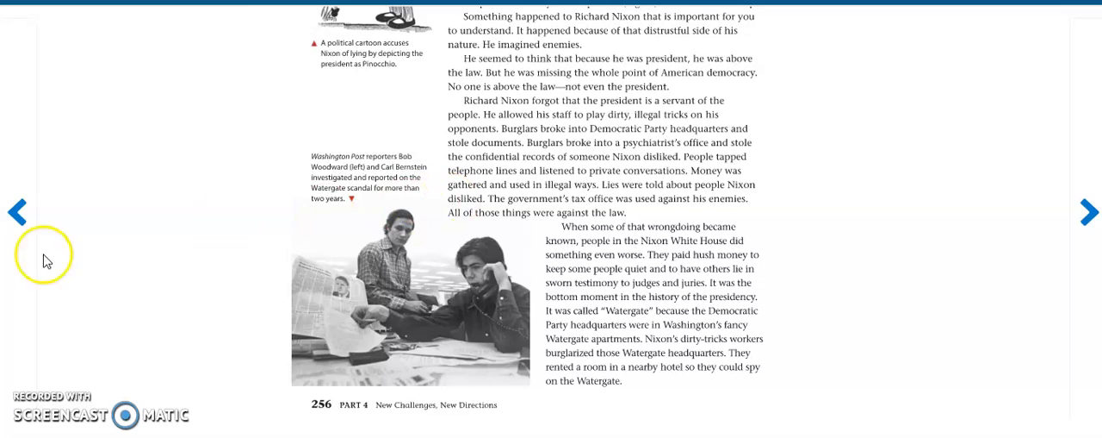
{"action": "mouse_move", "coordinate": [17, 214]}
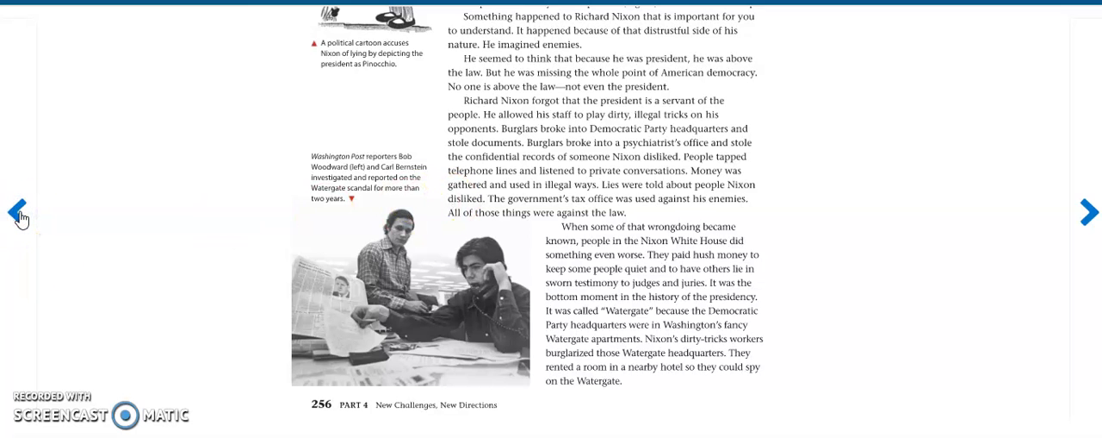
{"action": "left_click", "coordinate": [12, 210]}
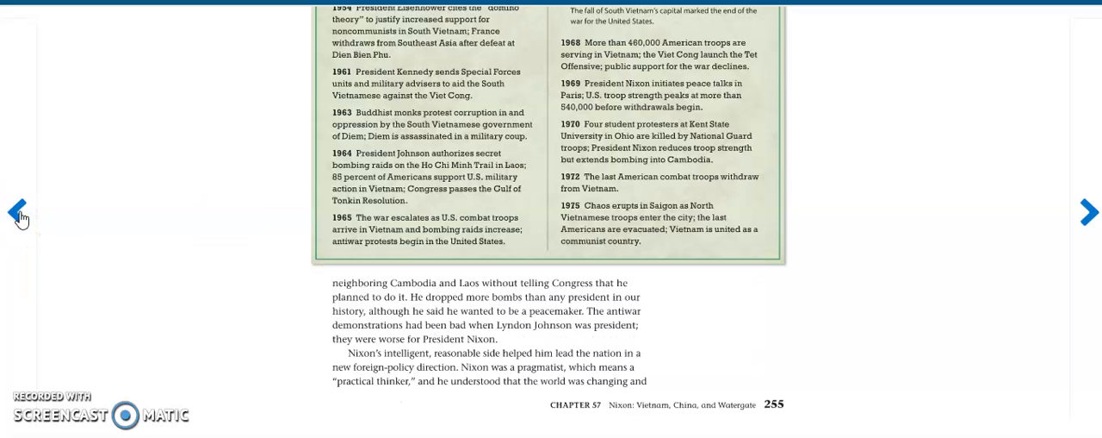
{"action": "mouse_move", "coordinate": [19, 217]}
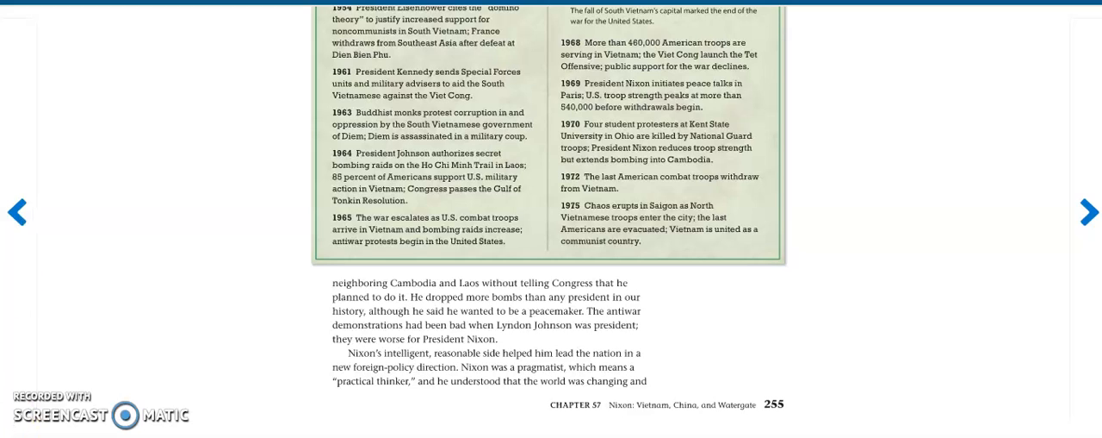